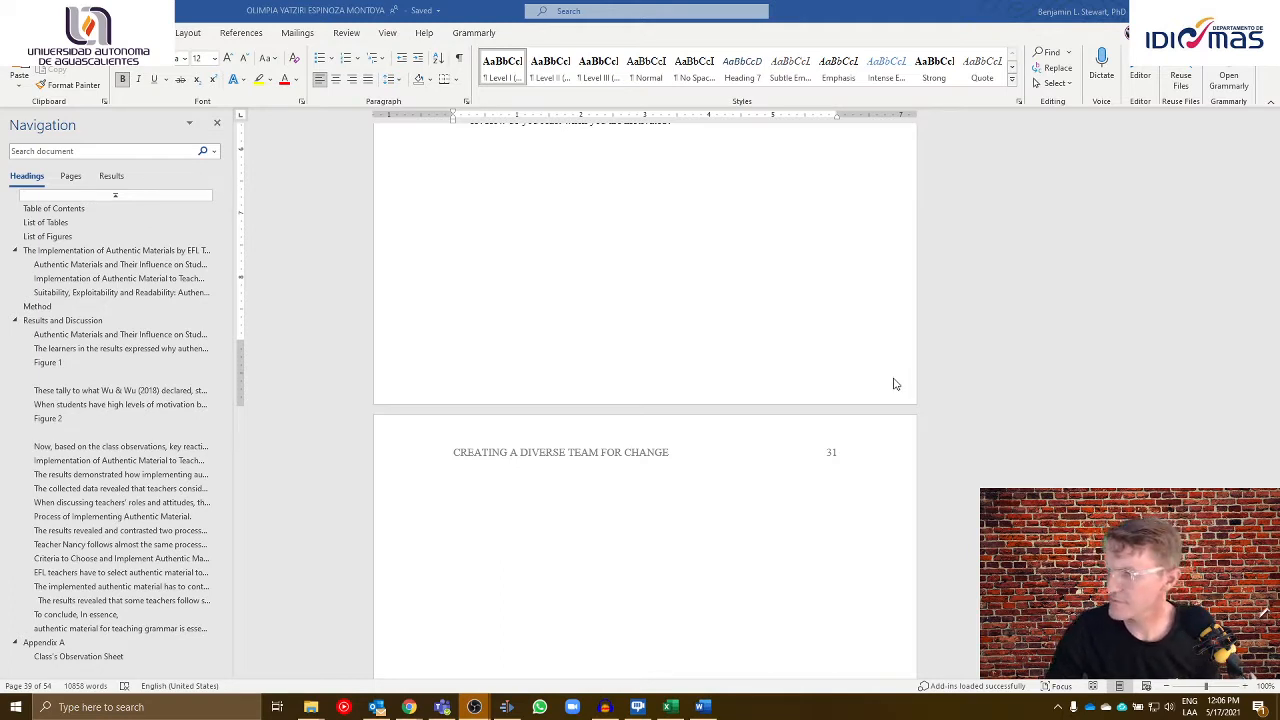
pyautogui.moveTo(726, 375)
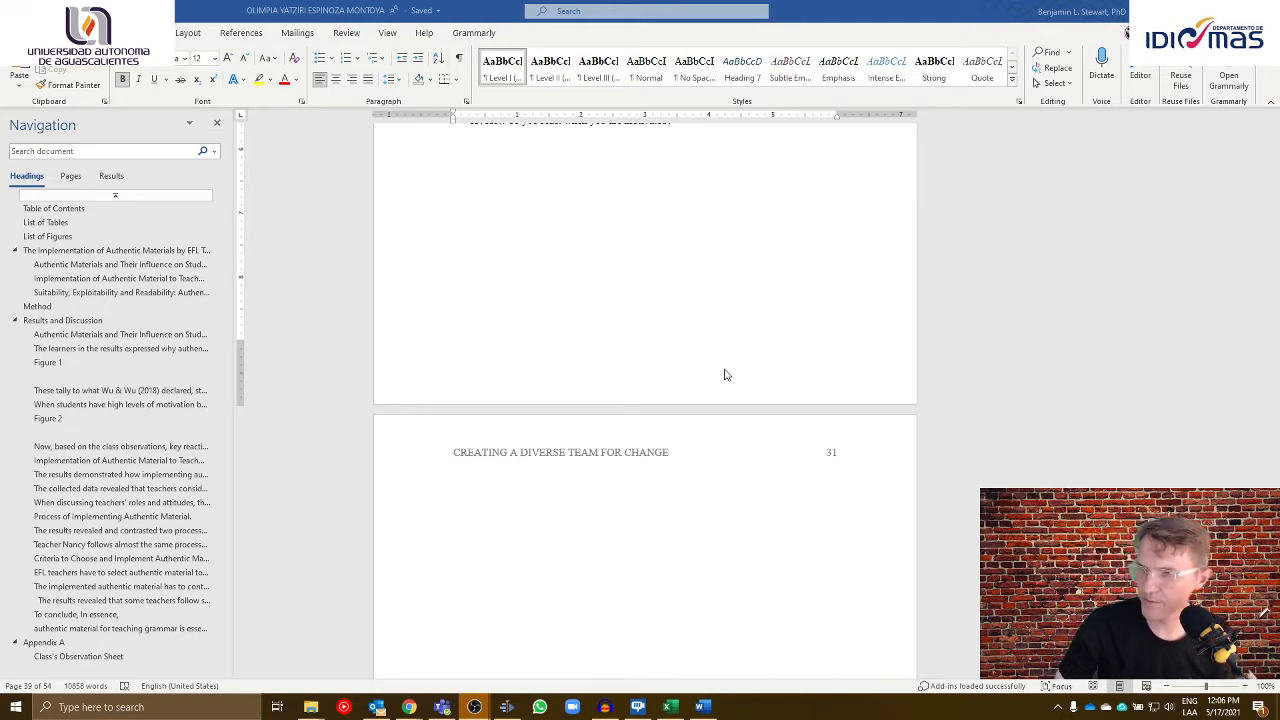
pyautogui.moveTo(361, 363)
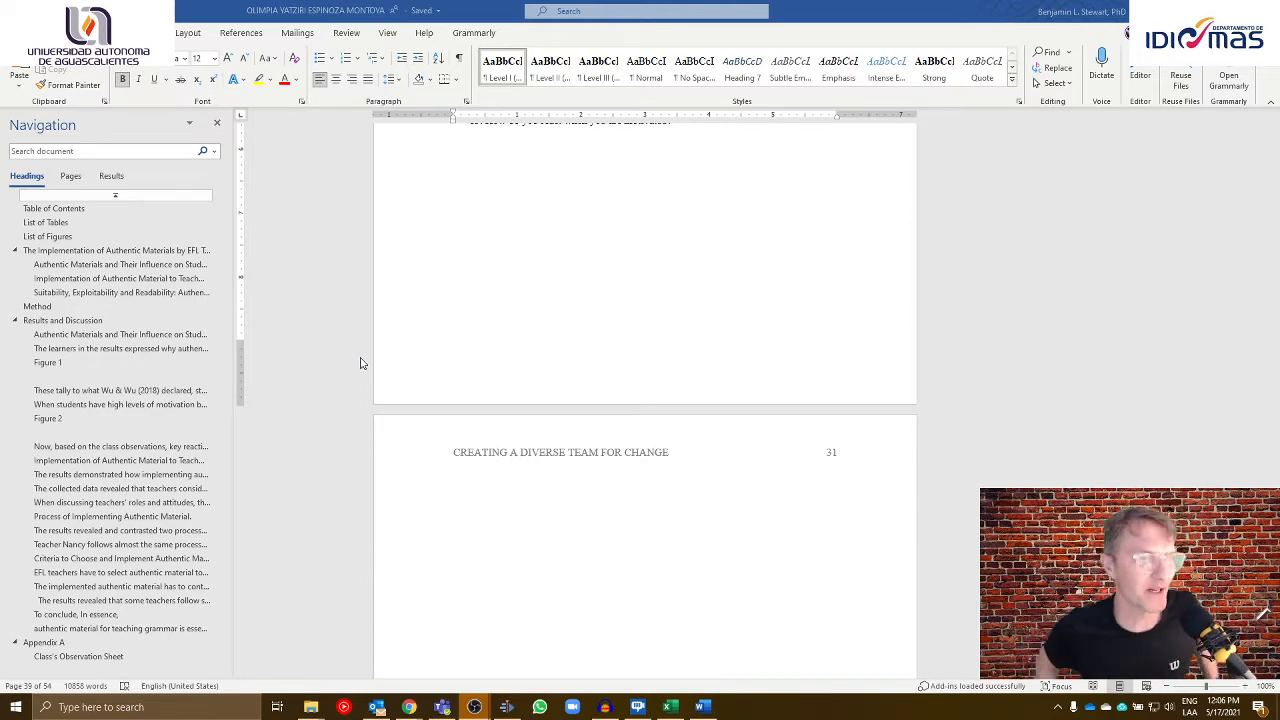
pyautogui.moveTo(295, 423)
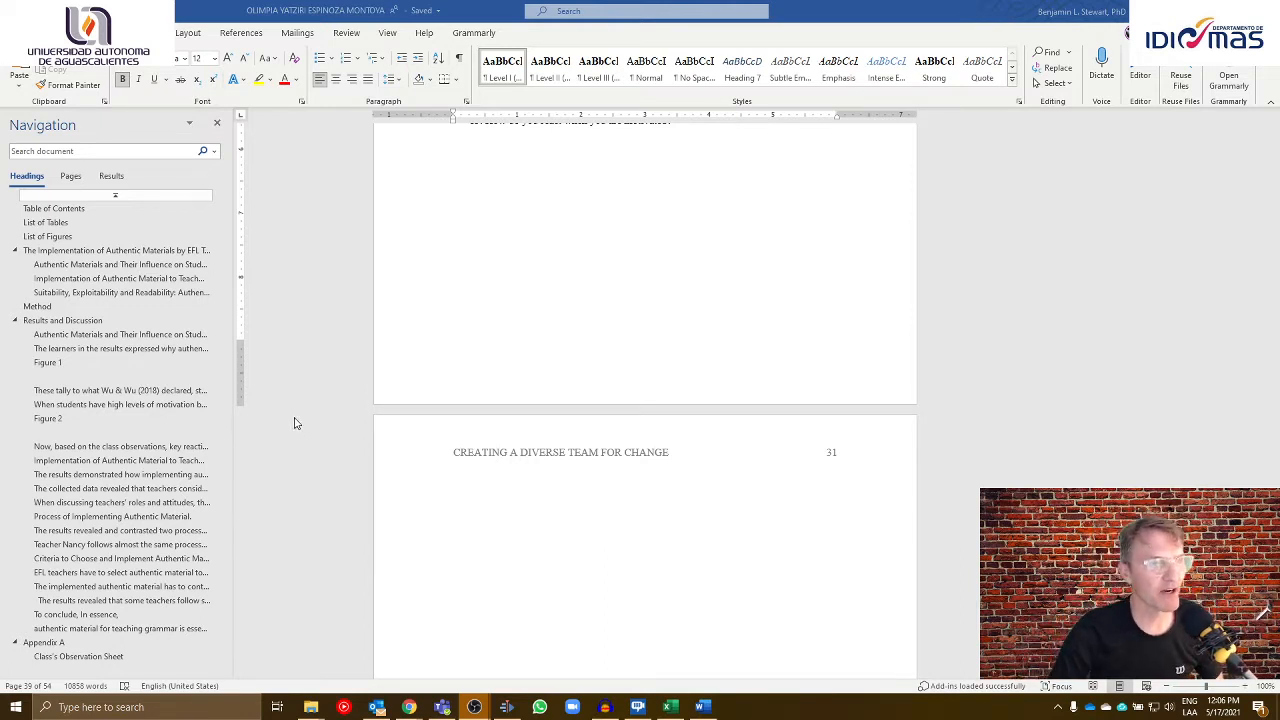
# Toggle the Navigation Pane off and on, then jump to the Table of Contents heading
pyautogui.scroll(3)
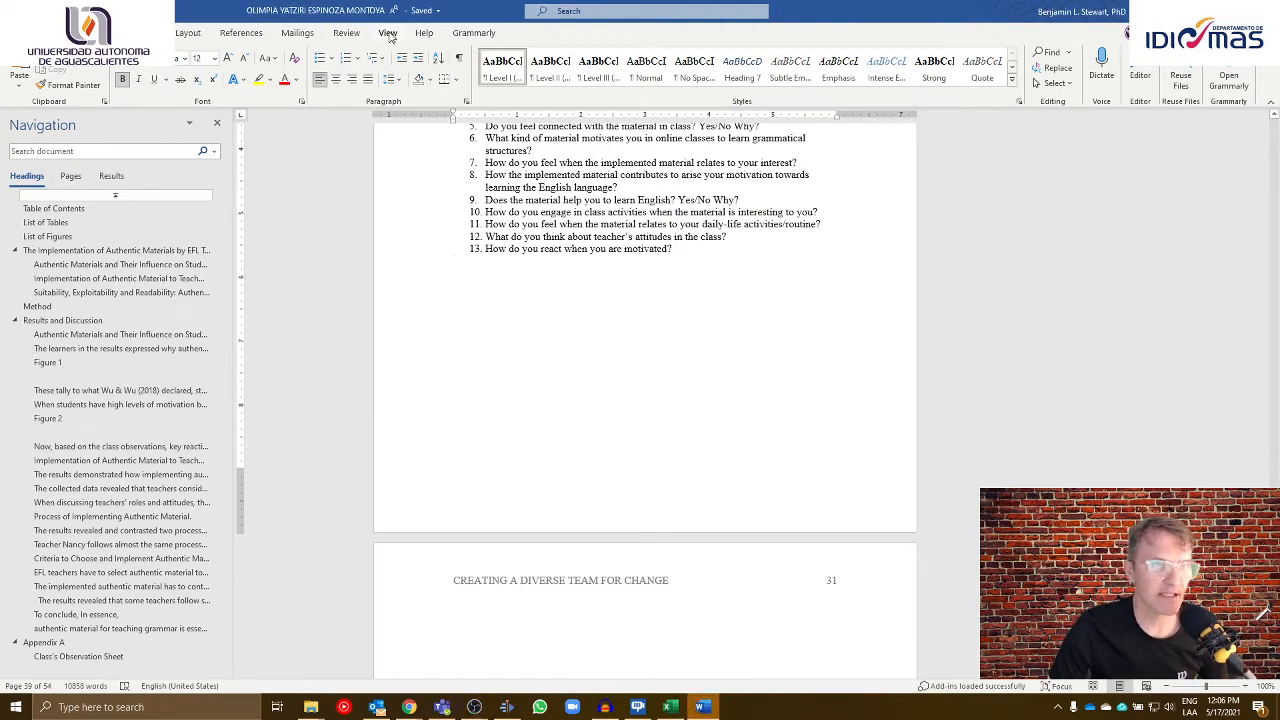
pyautogui.click(387, 32)
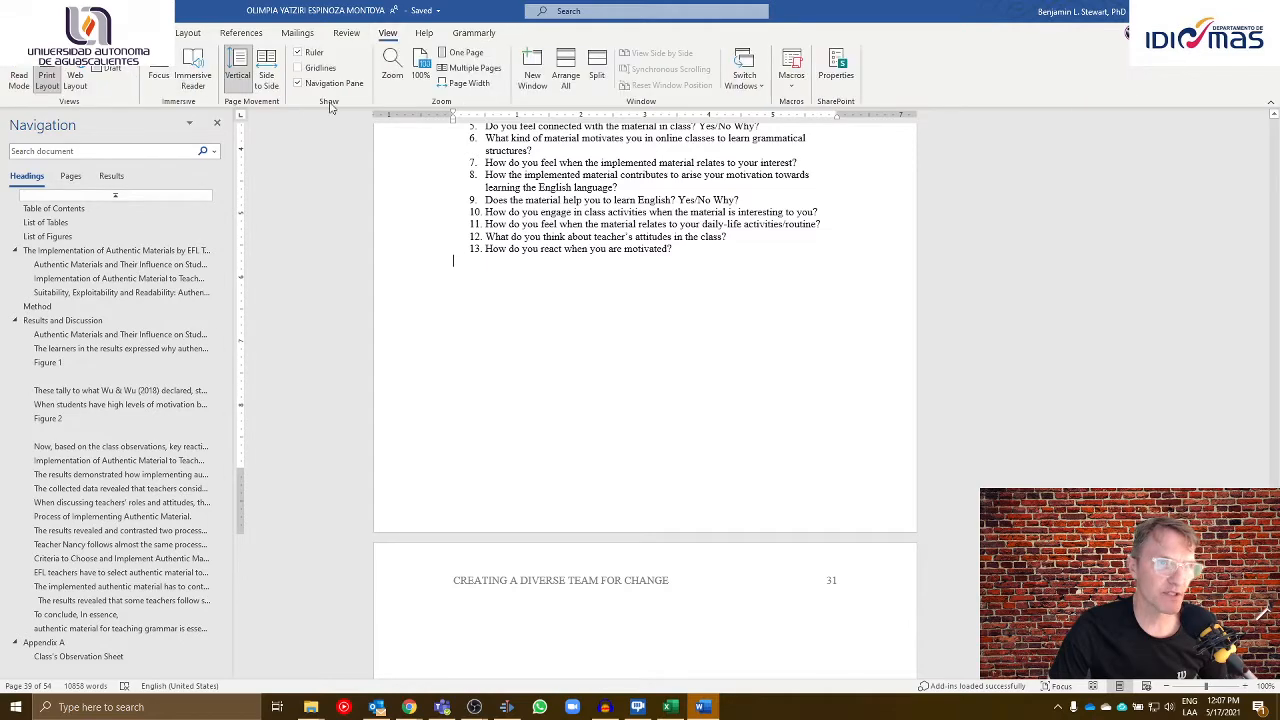
pyautogui.click(298, 83)
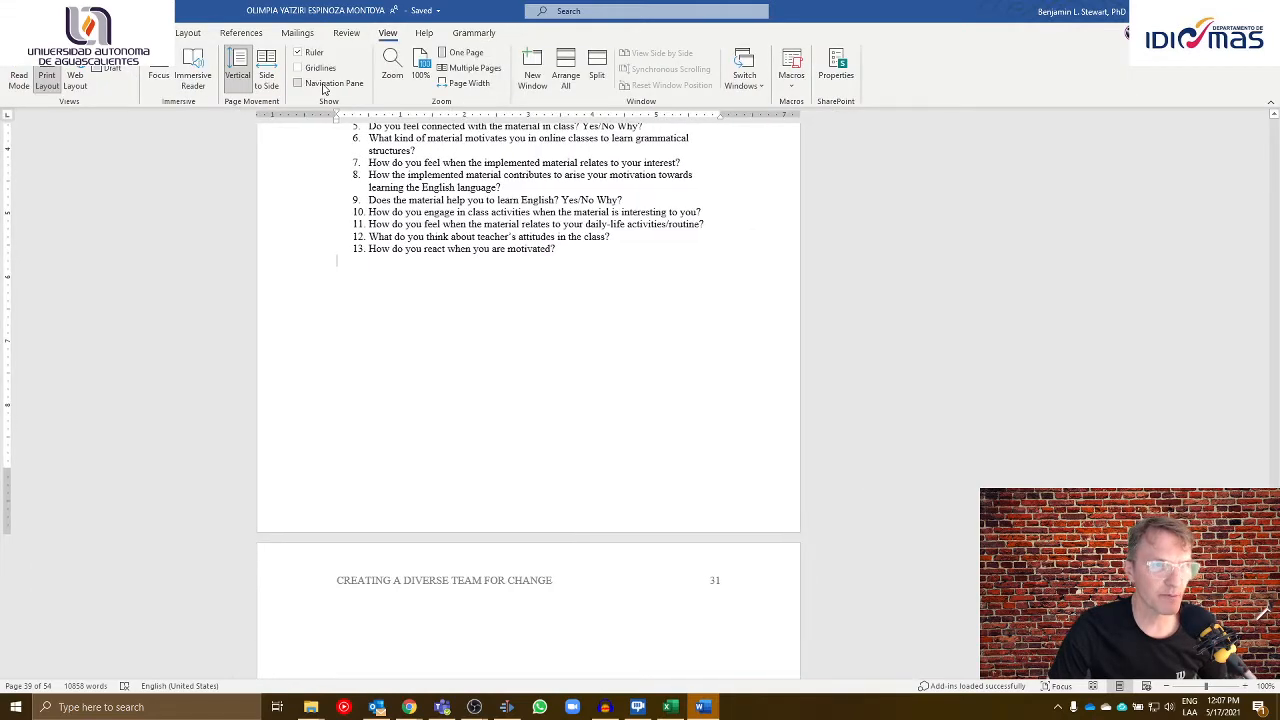
pyautogui.click(299, 83)
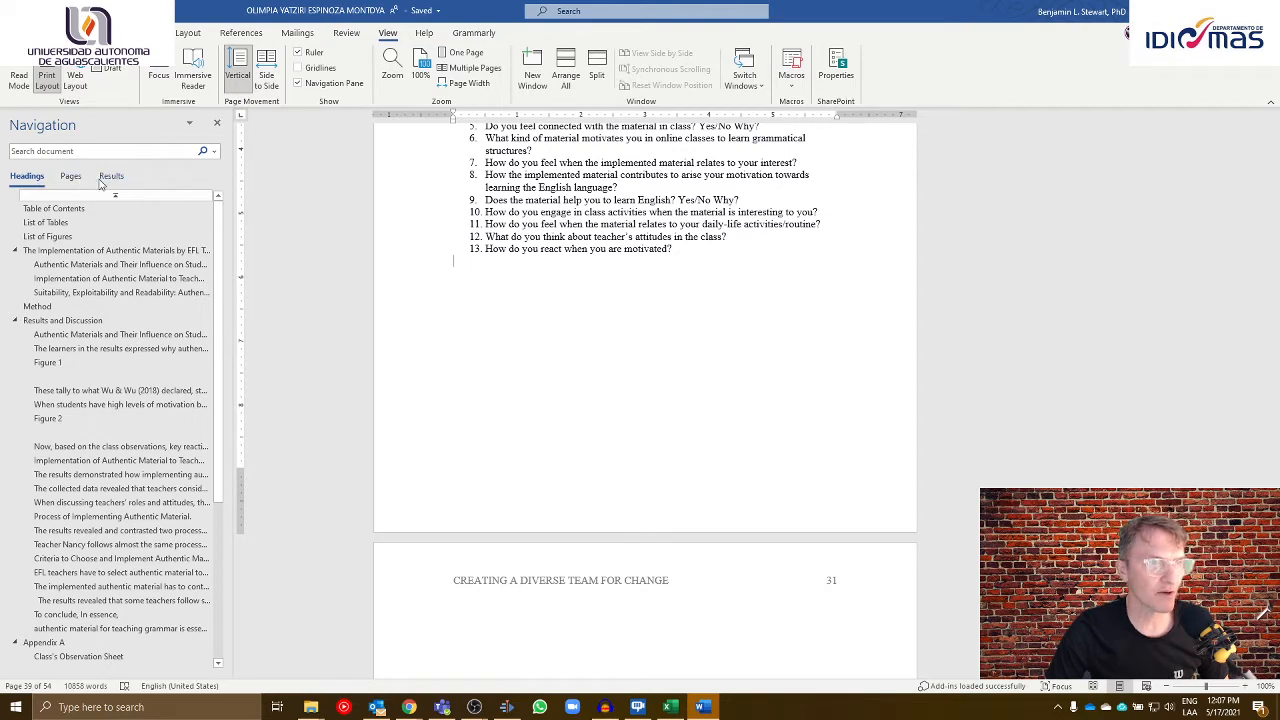
pyautogui.click(54, 208)
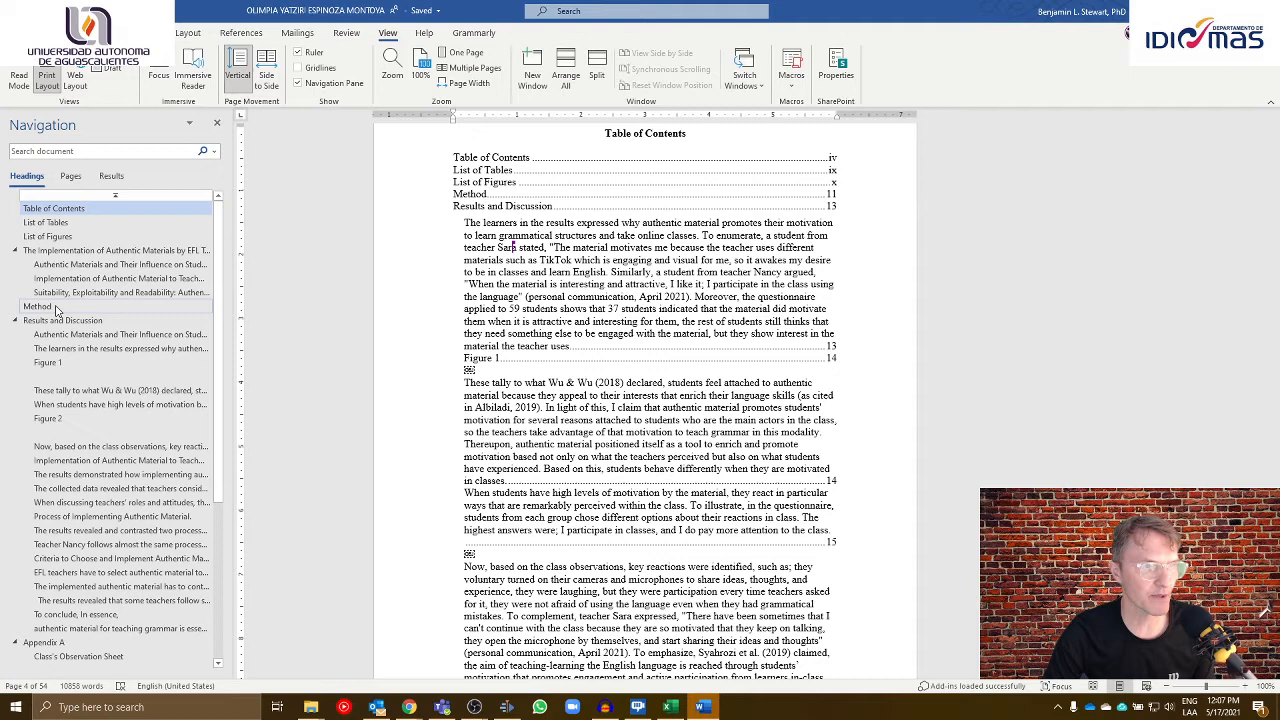
# Jump to Method, then to the 'The learners in the results expressed why…' paragraph
pyautogui.click(37, 306)
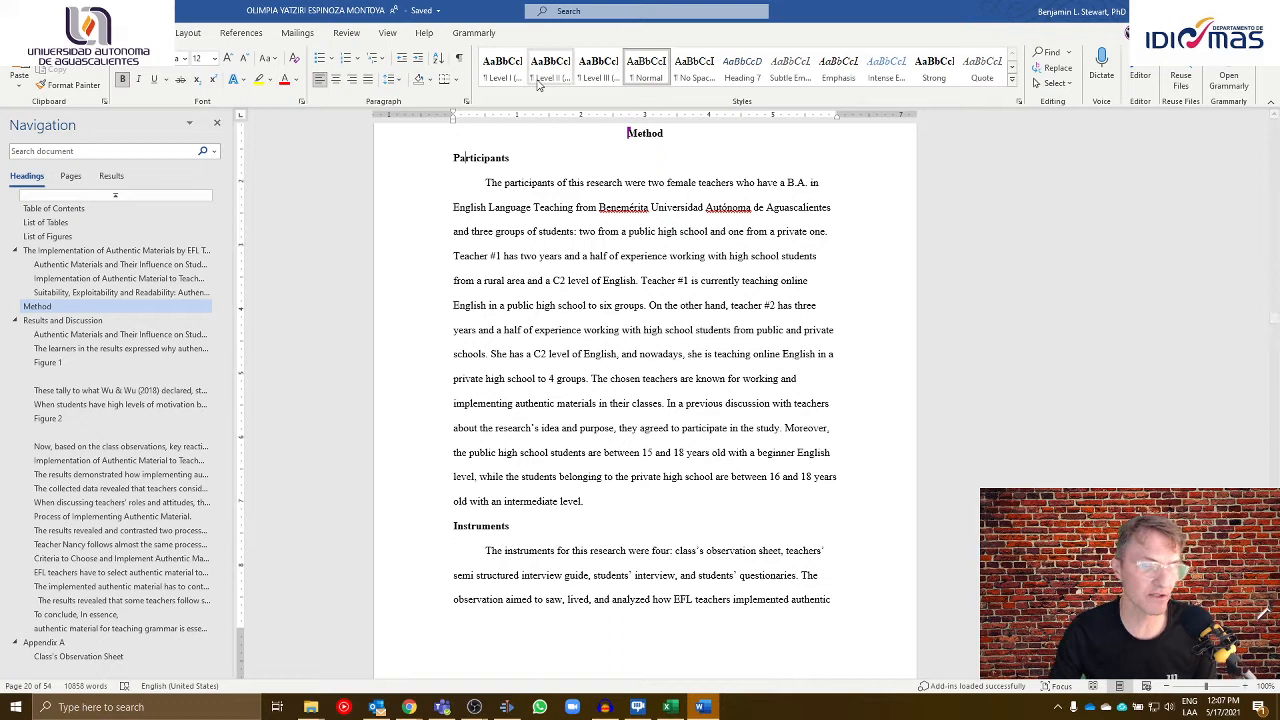
pyautogui.doubleClick(481, 158)
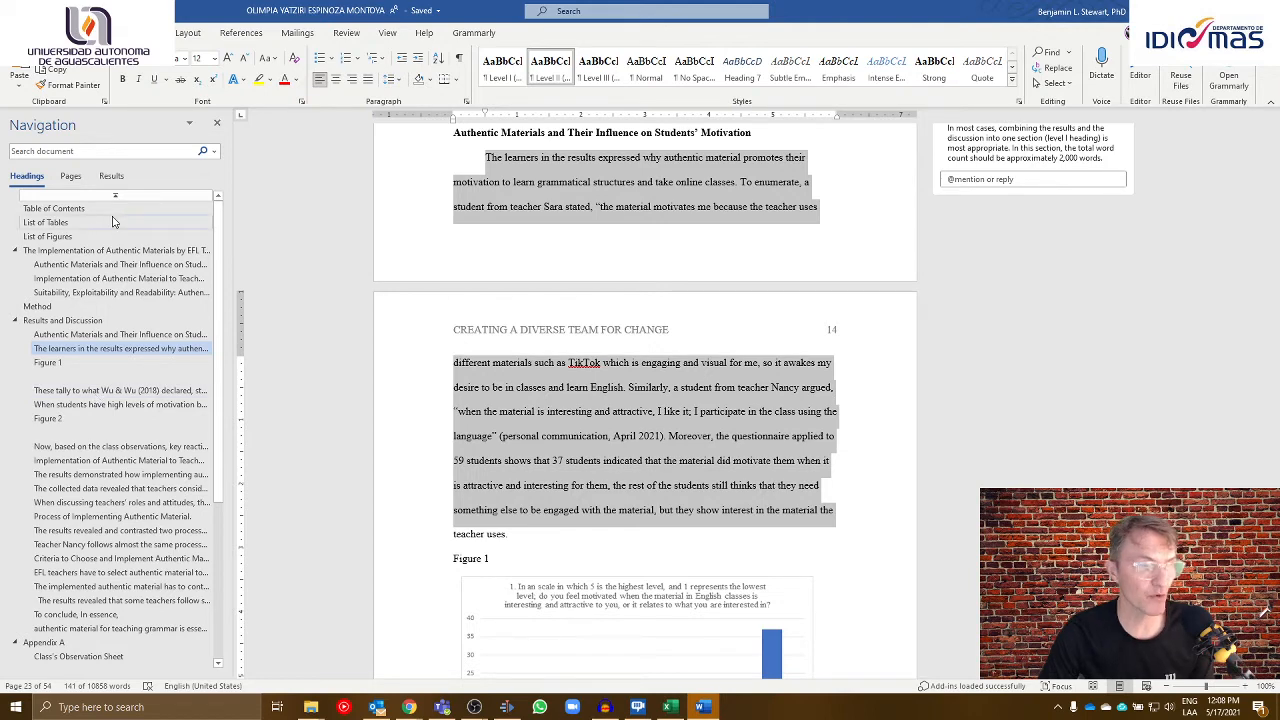
# Open Modify for the Normal style from the Home Styles gallery
pyautogui.click(646, 62)
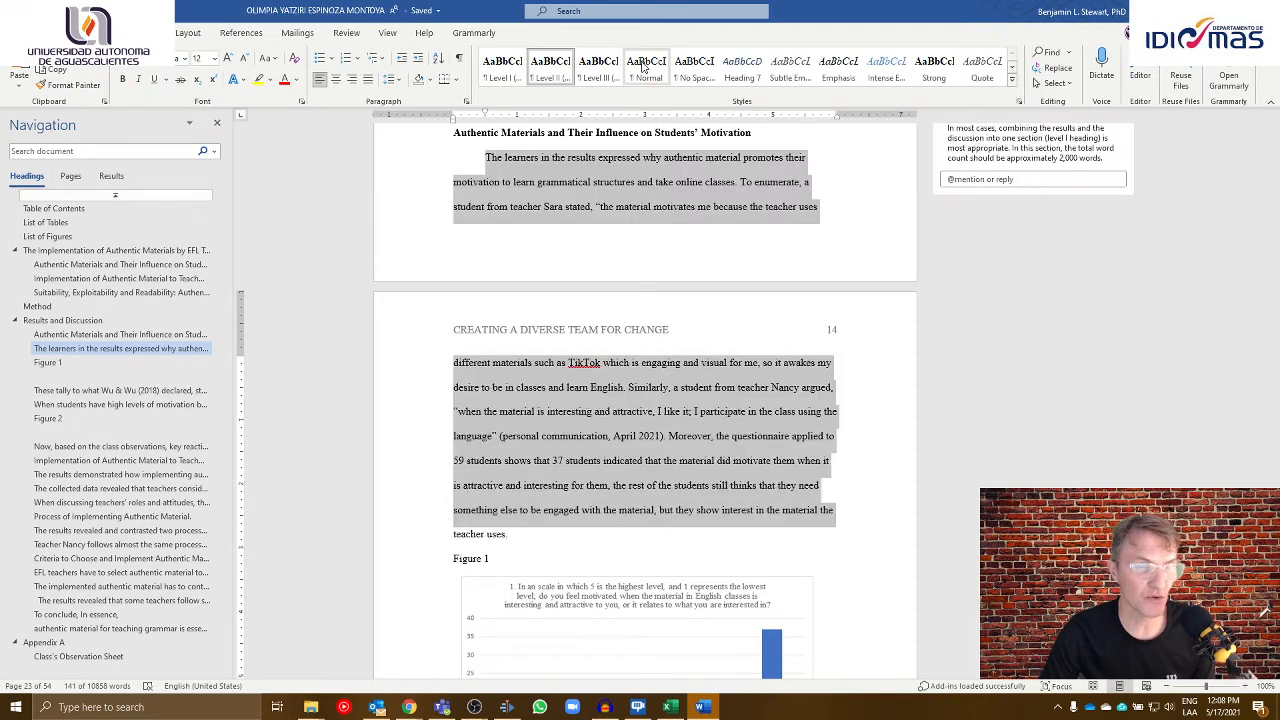
pyautogui.rightClick(645, 62)
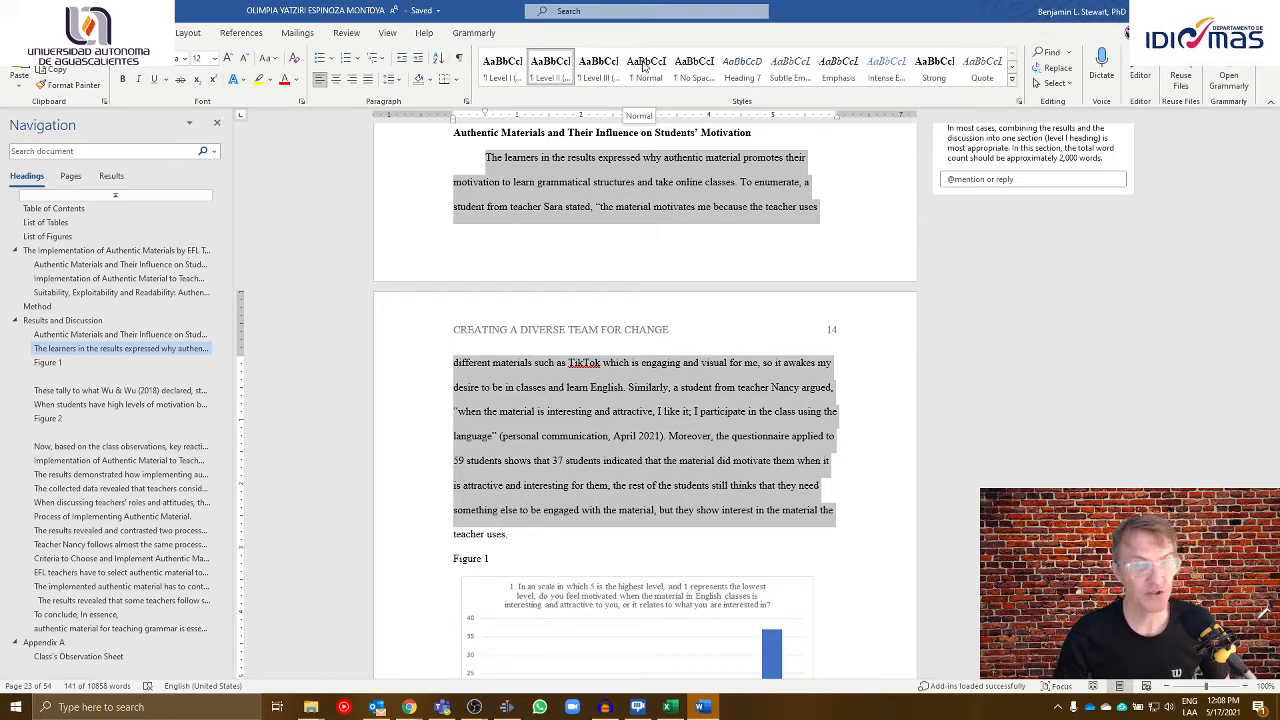
pyautogui.moveTo(598, 62)
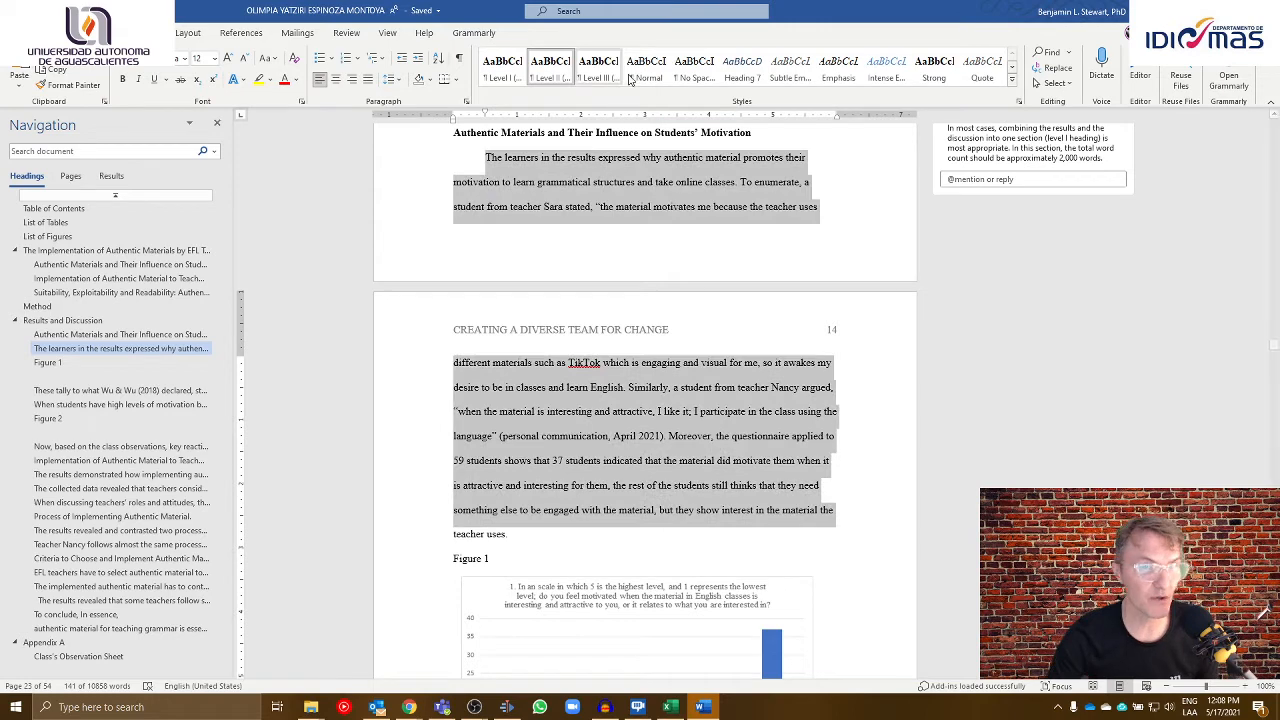
pyautogui.rightClick(646, 61)
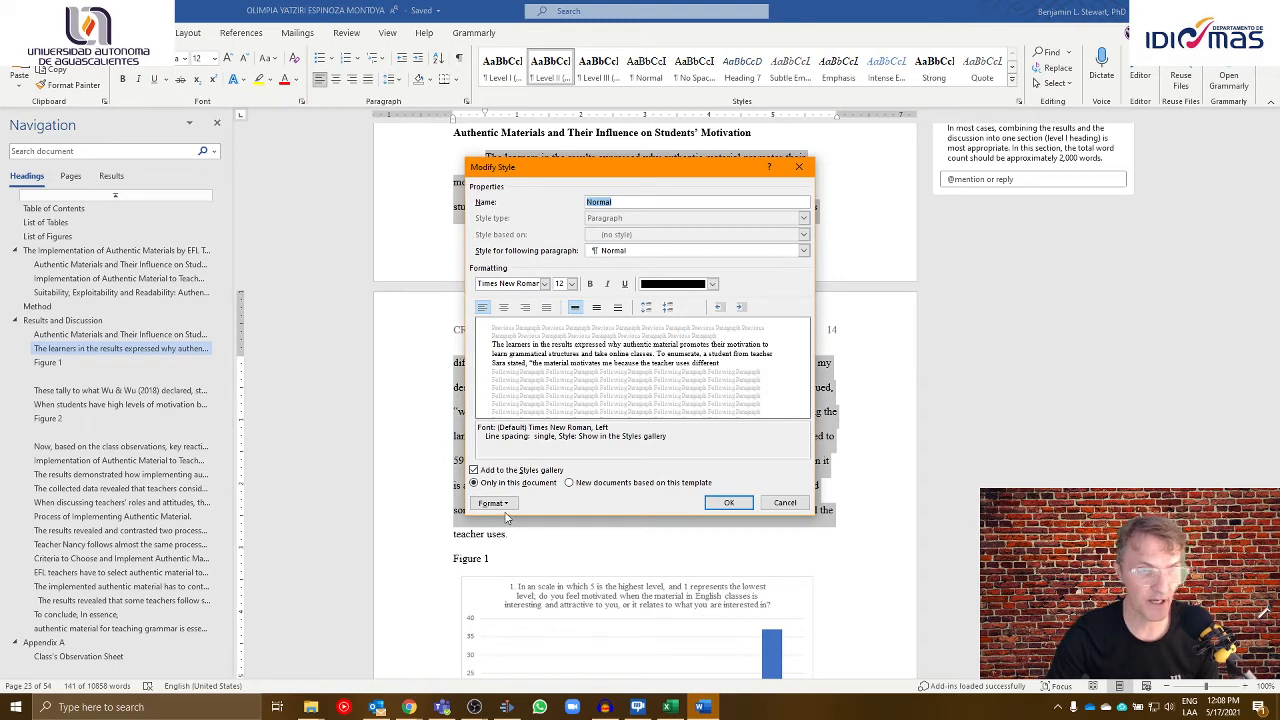
# Set the Normal style's paragraph line spacing to Double and confirm the change
pyautogui.click(492, 502)
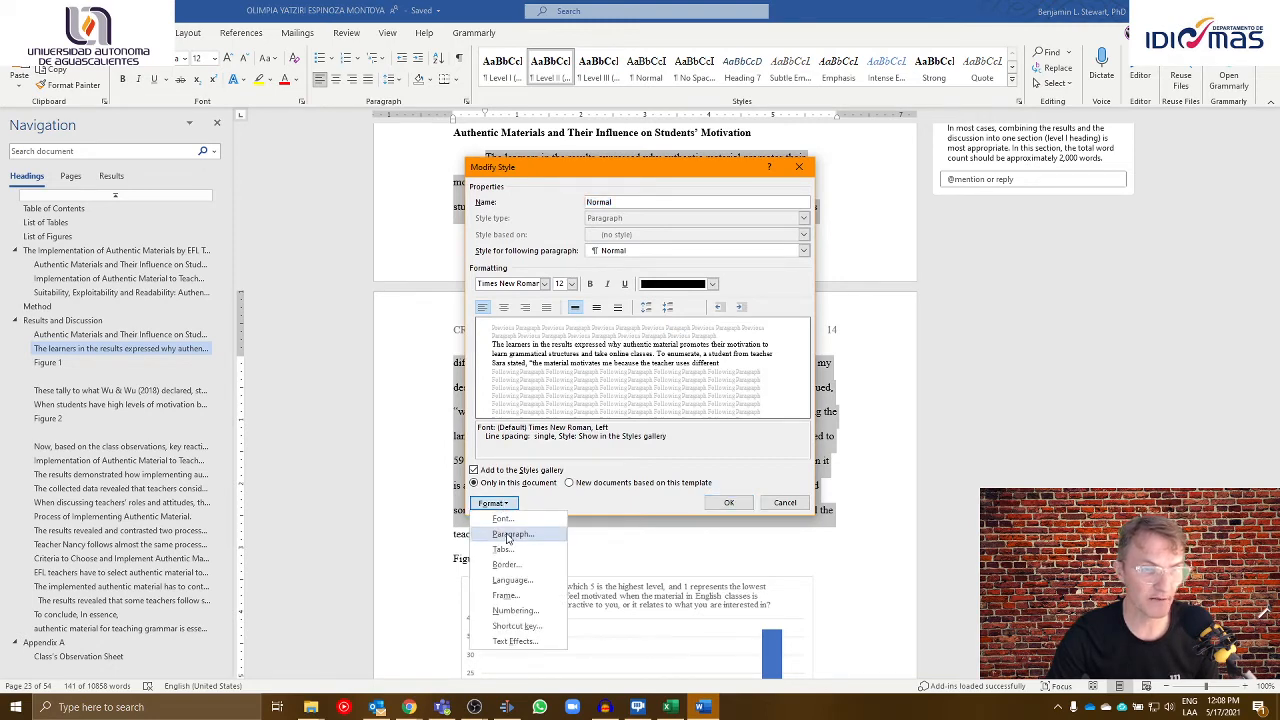
pyautogui.click(513, 533)
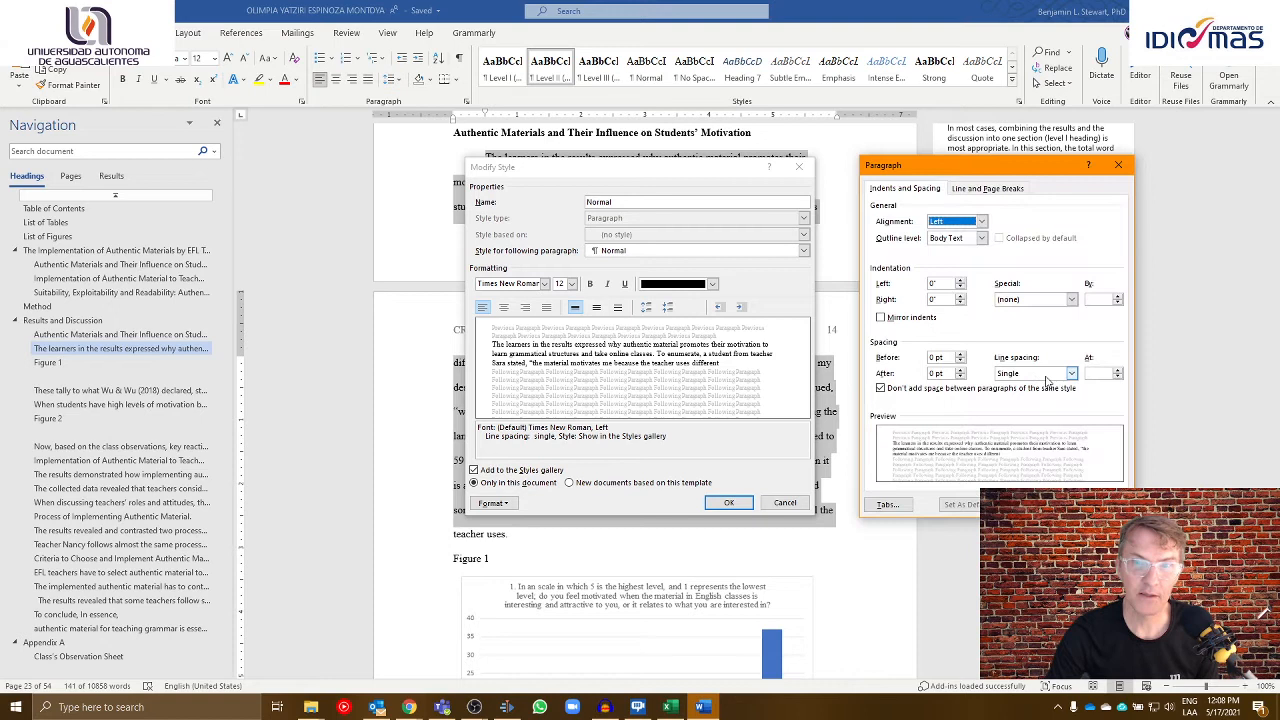
pyautogui.click(1065, 373)
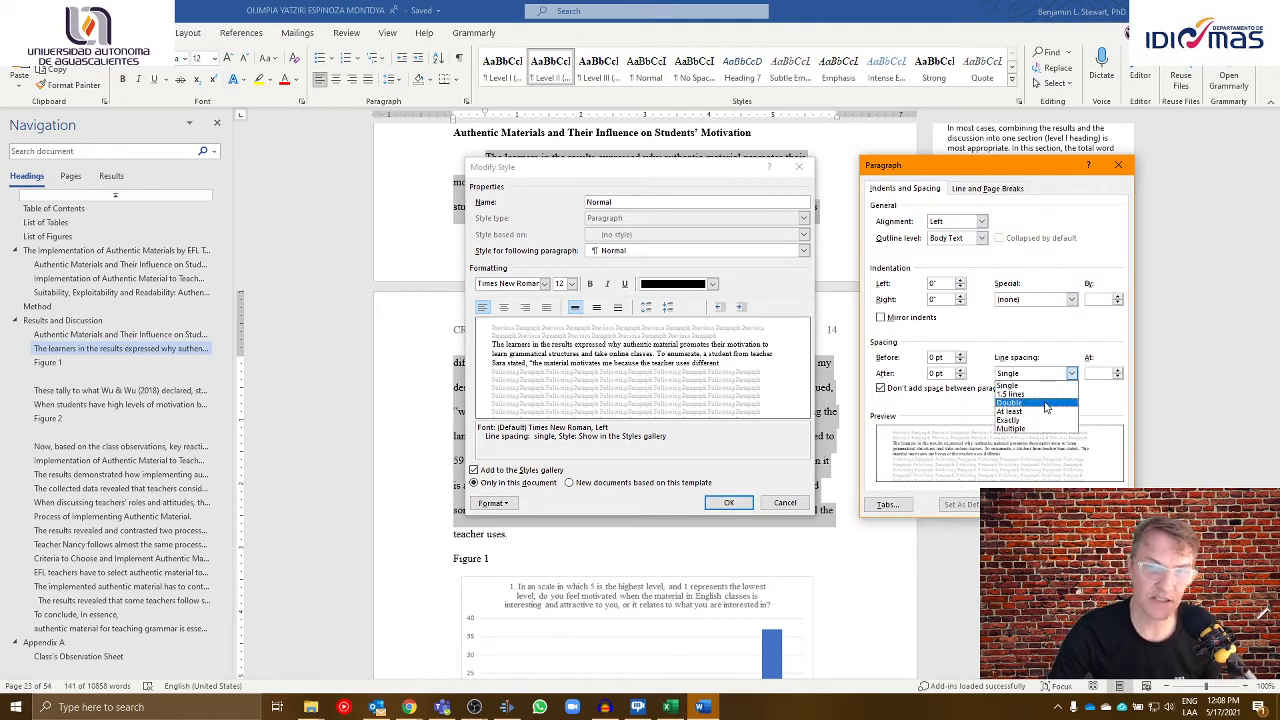
pyautogui.click(1010, 385)
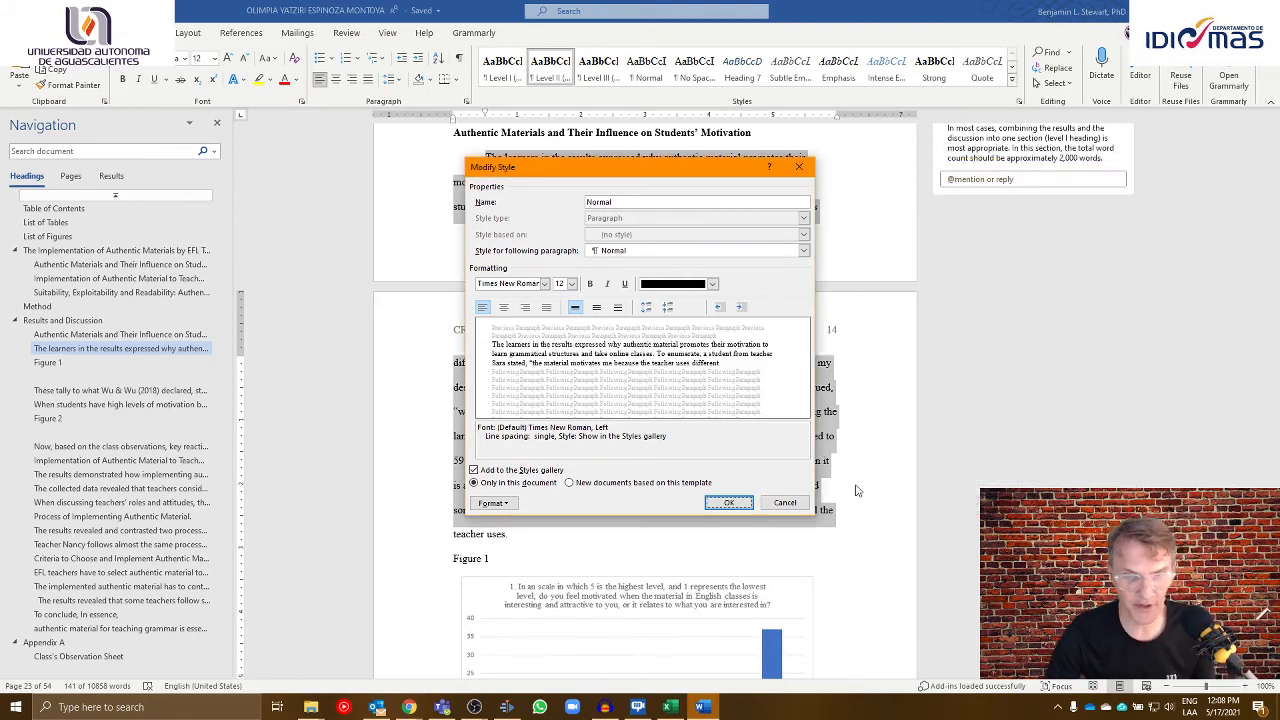
pyautogui.click(728, 502)
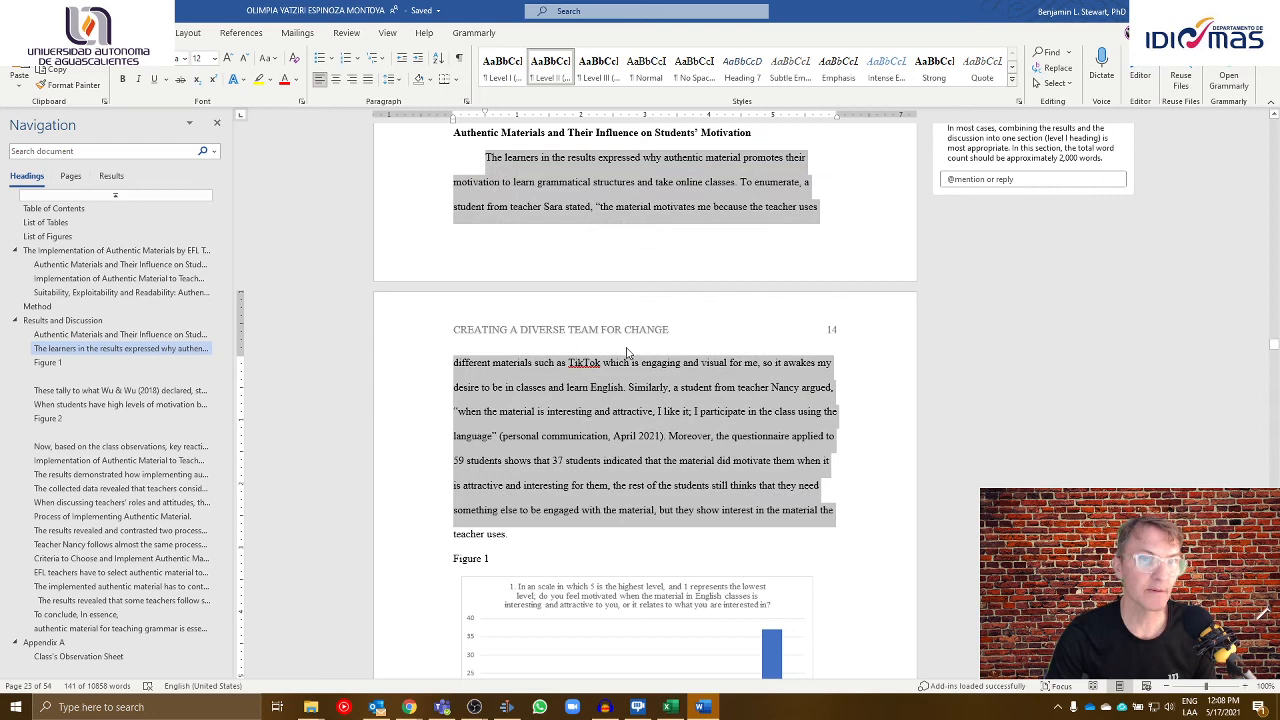
pyautogui.moveTo(620, 530)
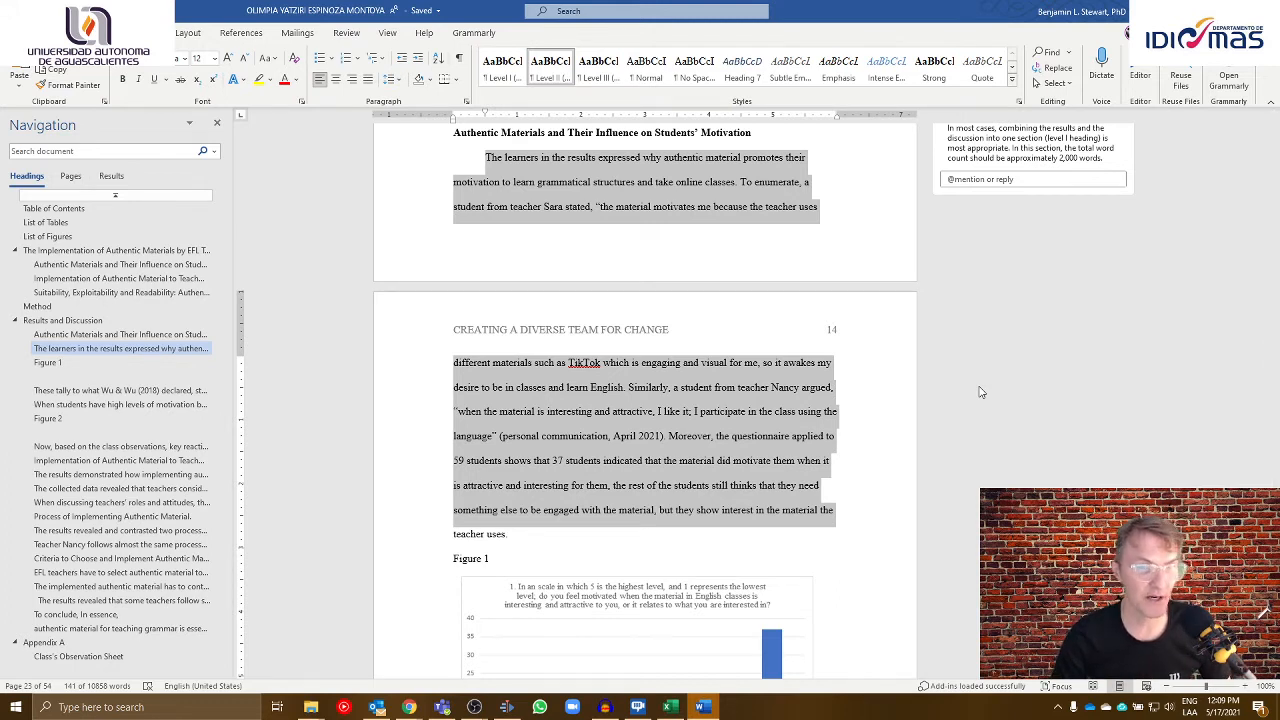
pyautogui.moveTo(710, 474)
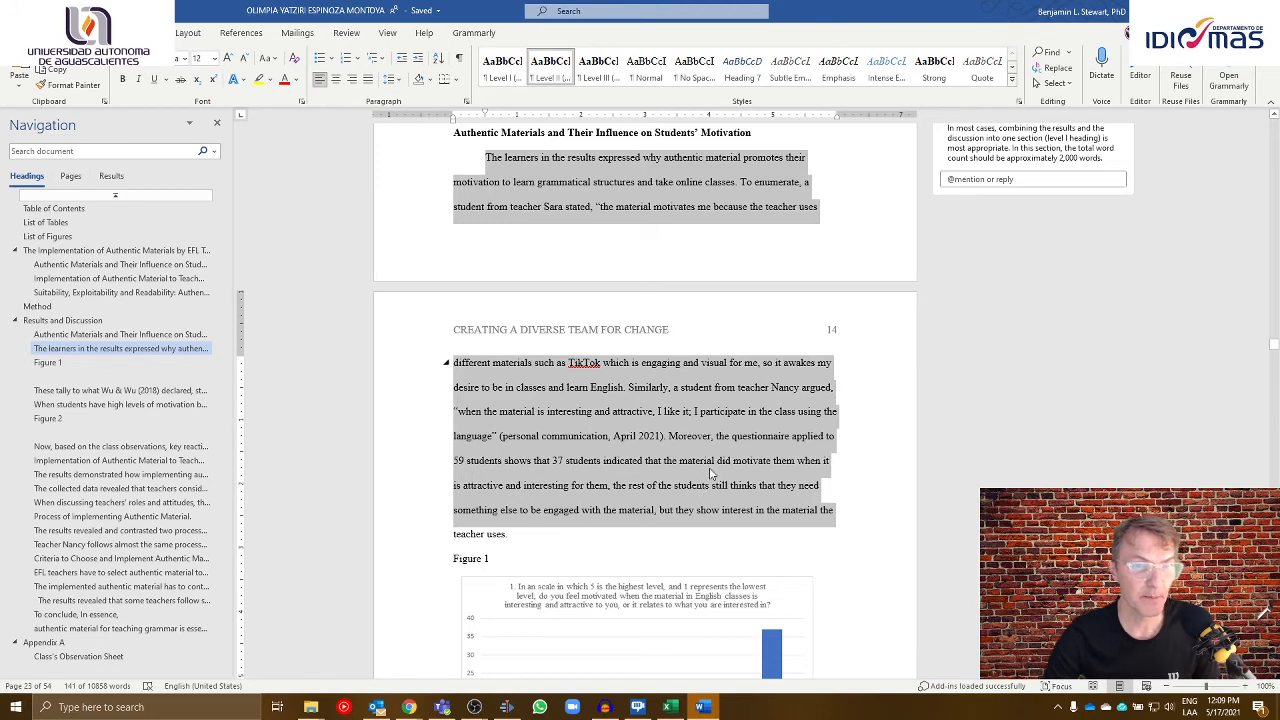
# Scroll through the following results pages and return to the Table of Contents
pyautogui.scroll(-3)
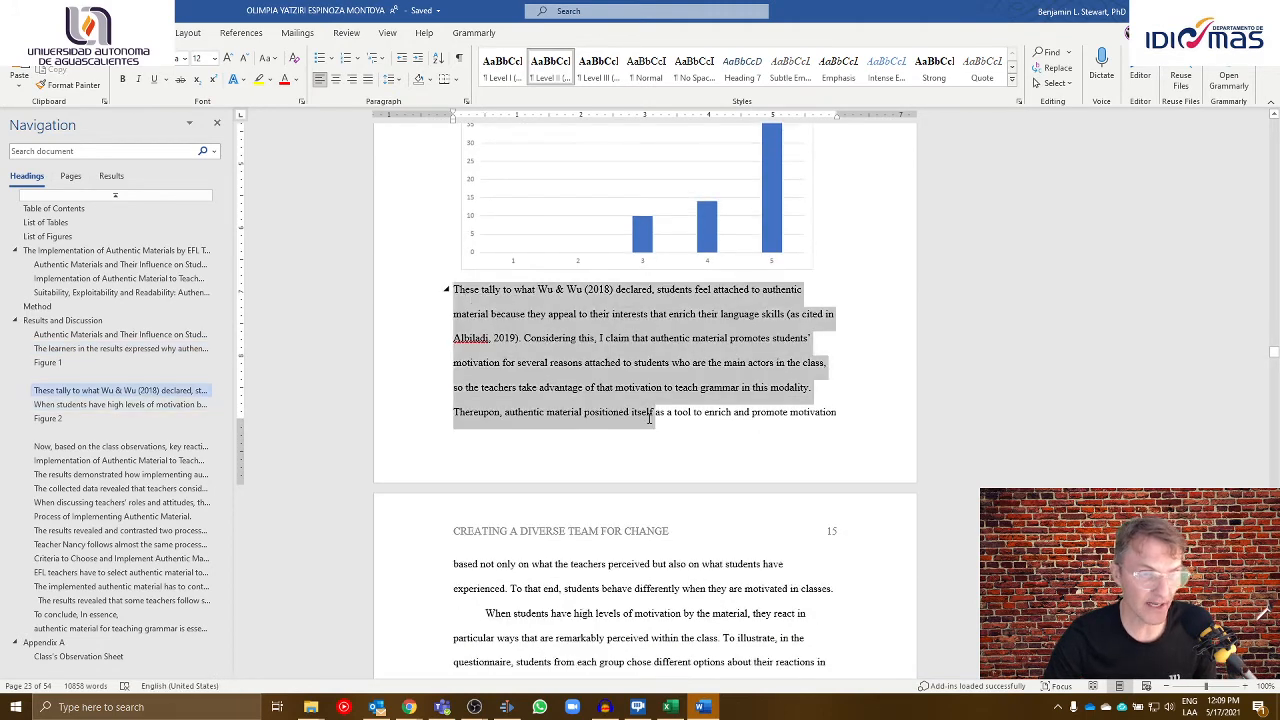
pyautogui.scroll(-3)
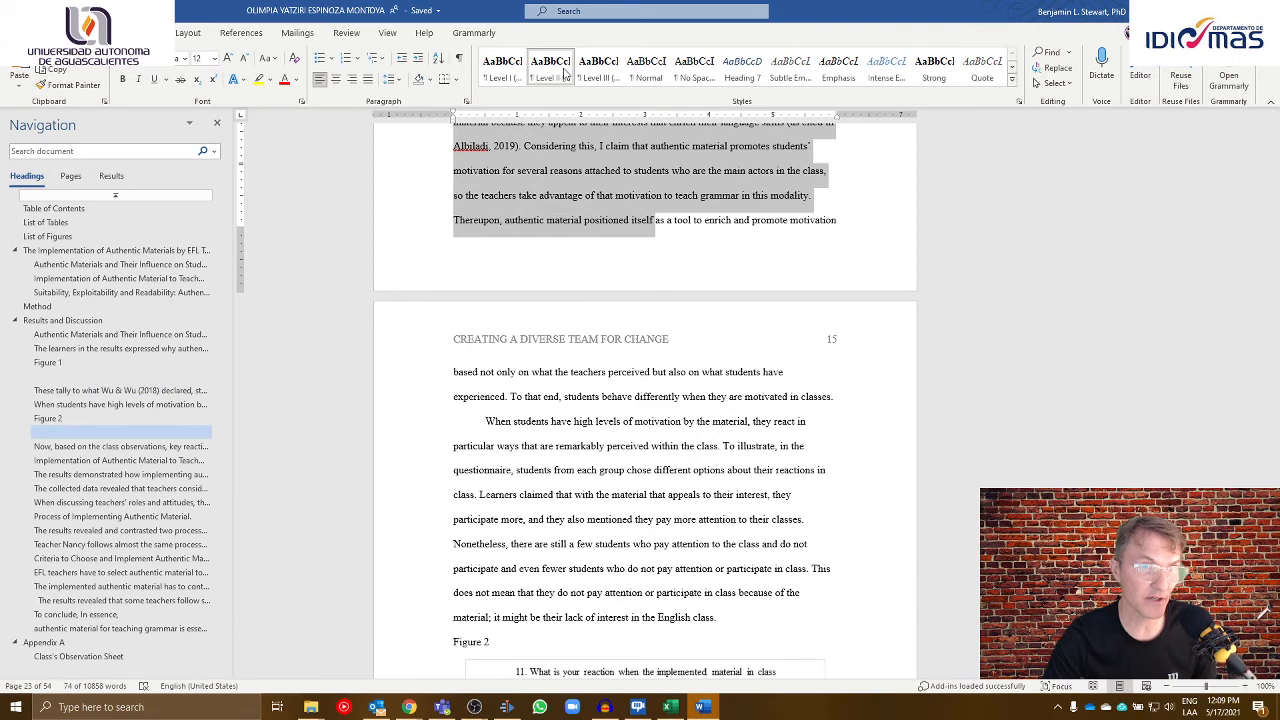
pyautogui.scroll(-3)
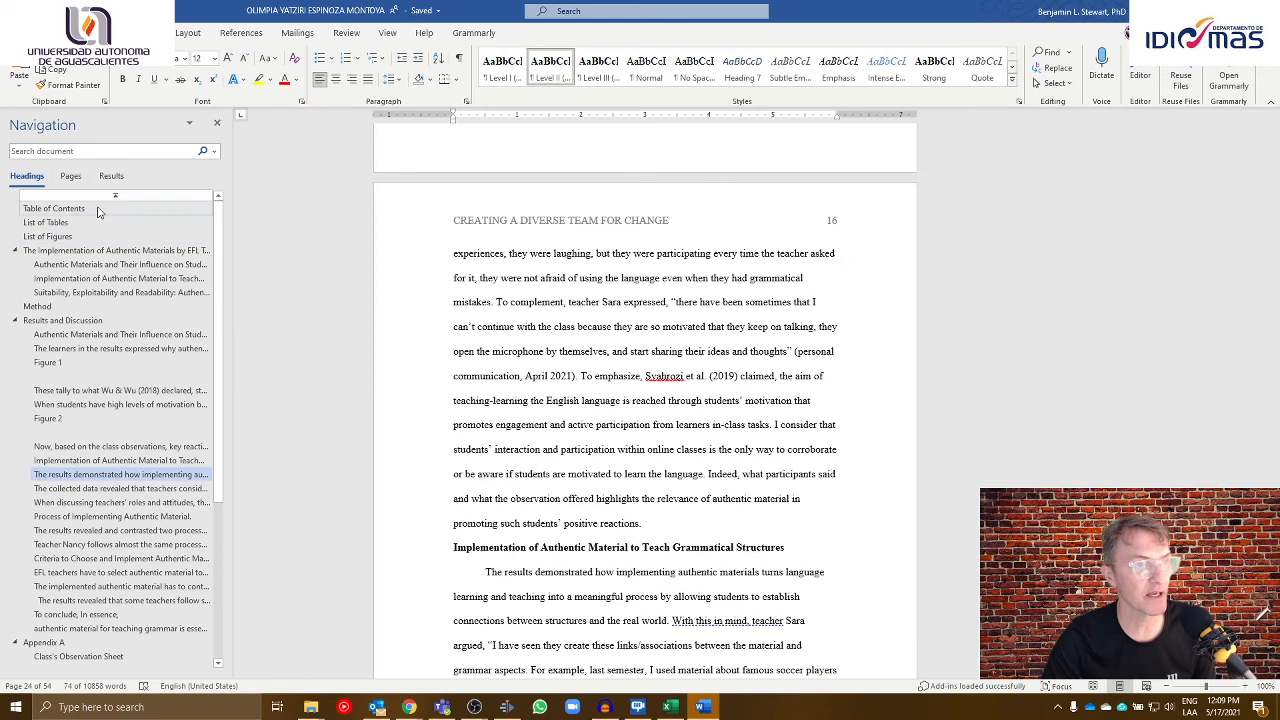
pyautogui.click(53, 208)
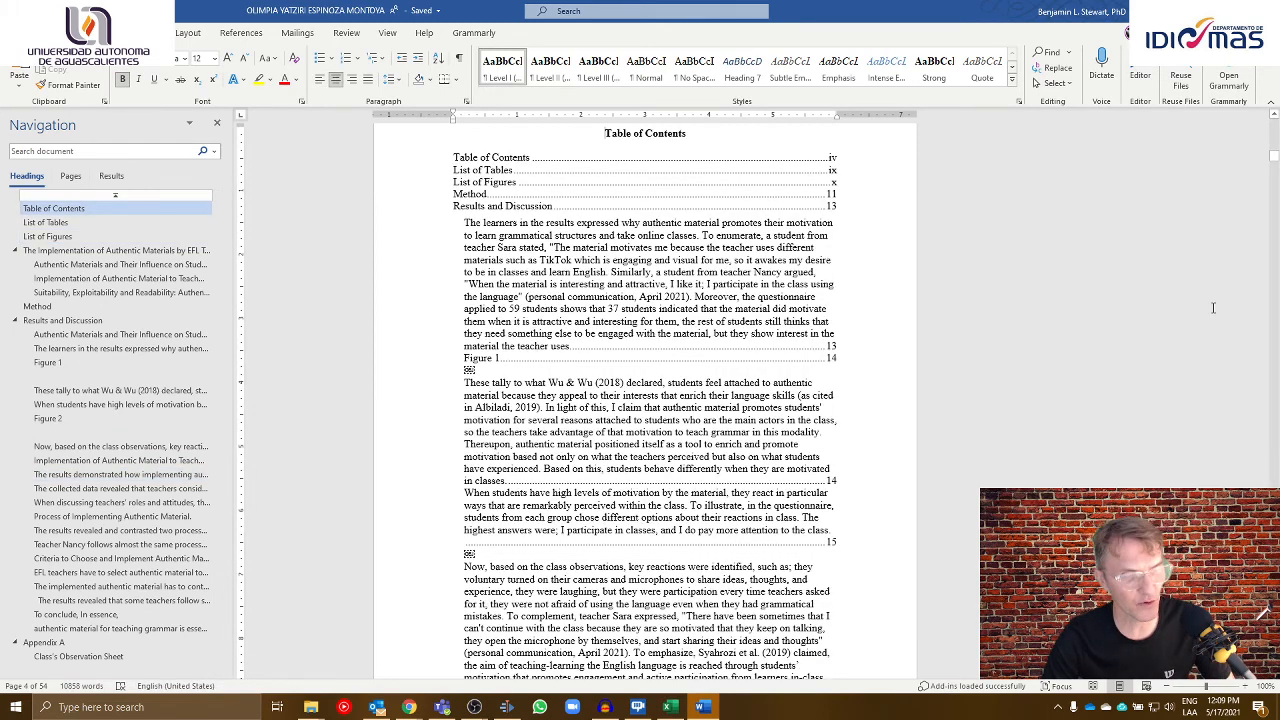